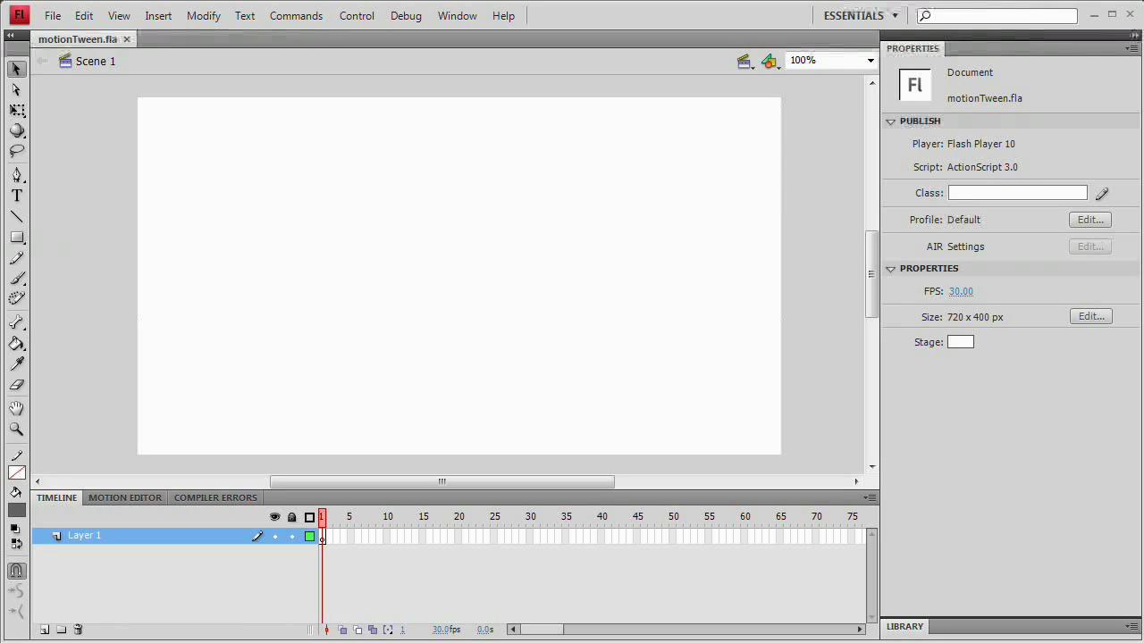
mouse_move(328, 373)
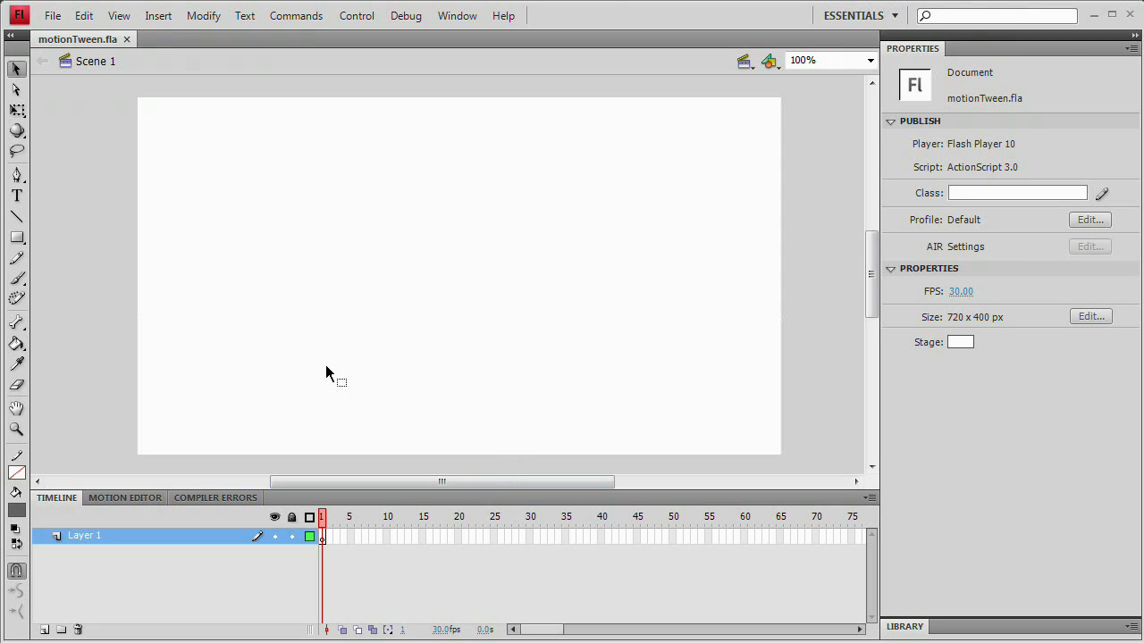
mouse_move(751, 231)
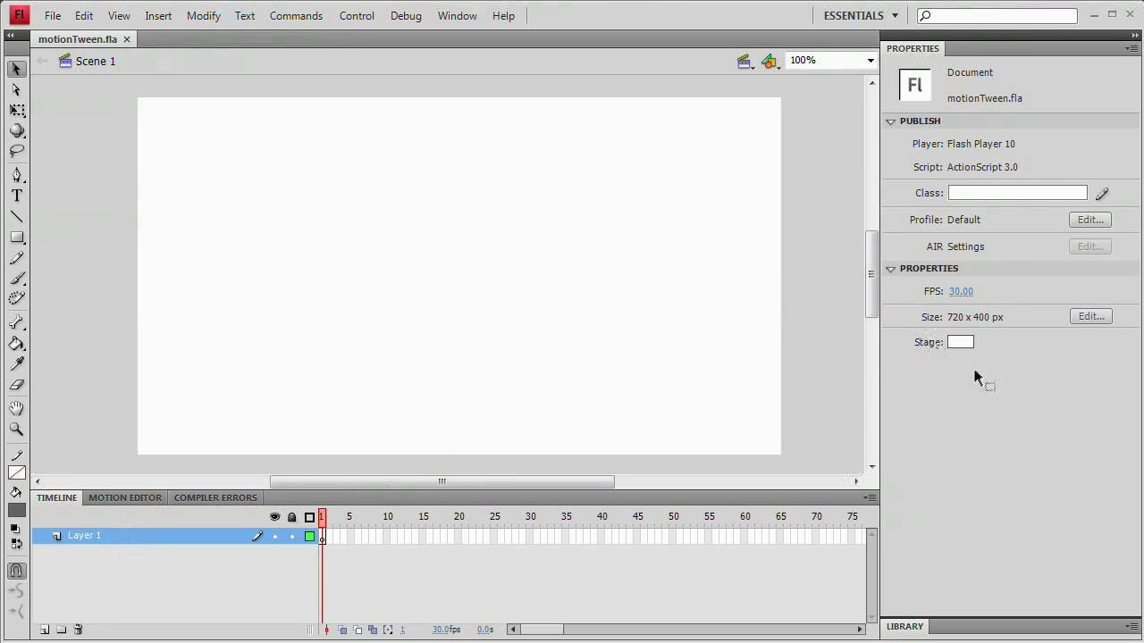
Set the motionTween stage colour swatch to gray.
click(960, 342)
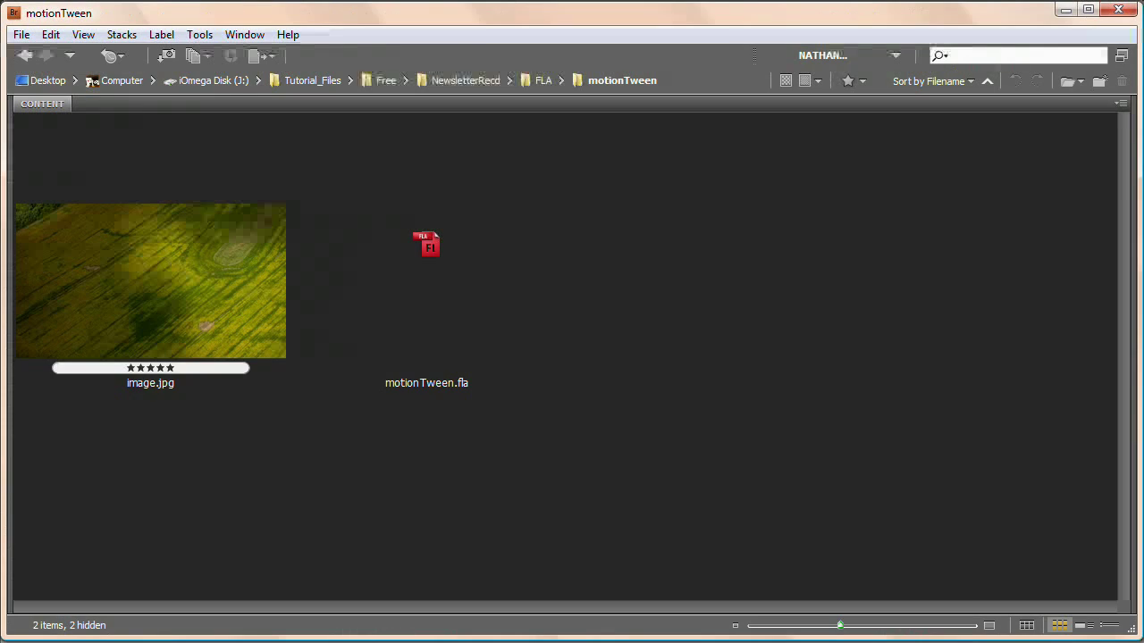
Select image.jpg in Bridge and bring it into the Flash document.
click(150, 281)
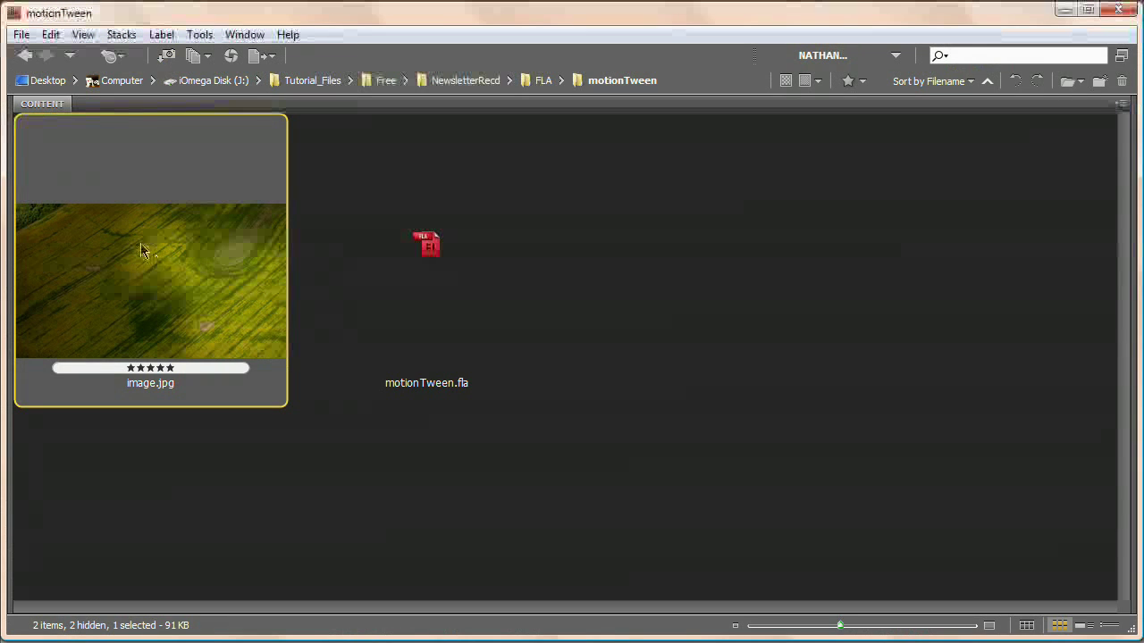
mouse_move(217, 259)
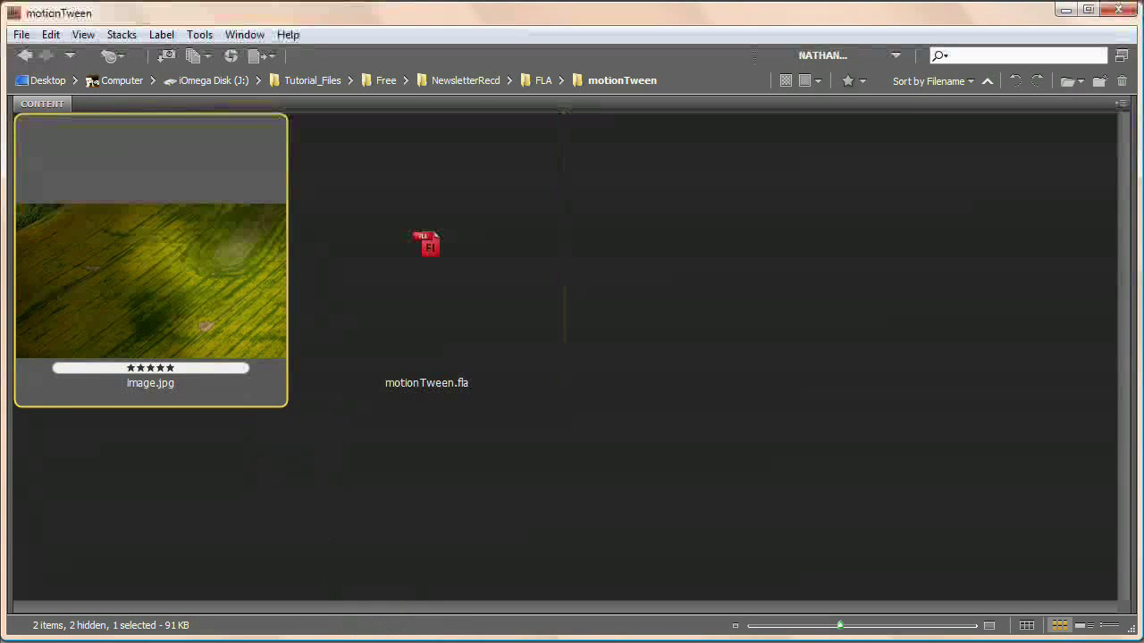
double_click(426, 246)
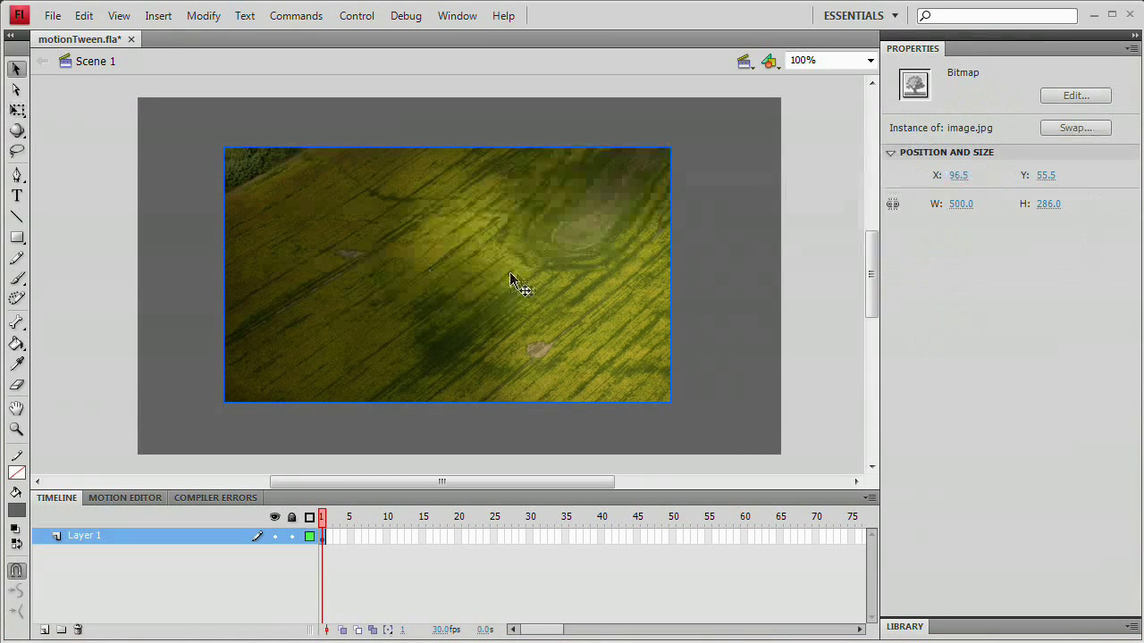
Drag the field photo to about X 112.5, Y 59.5 on the stage.
drag(512, 280, 652, 233)
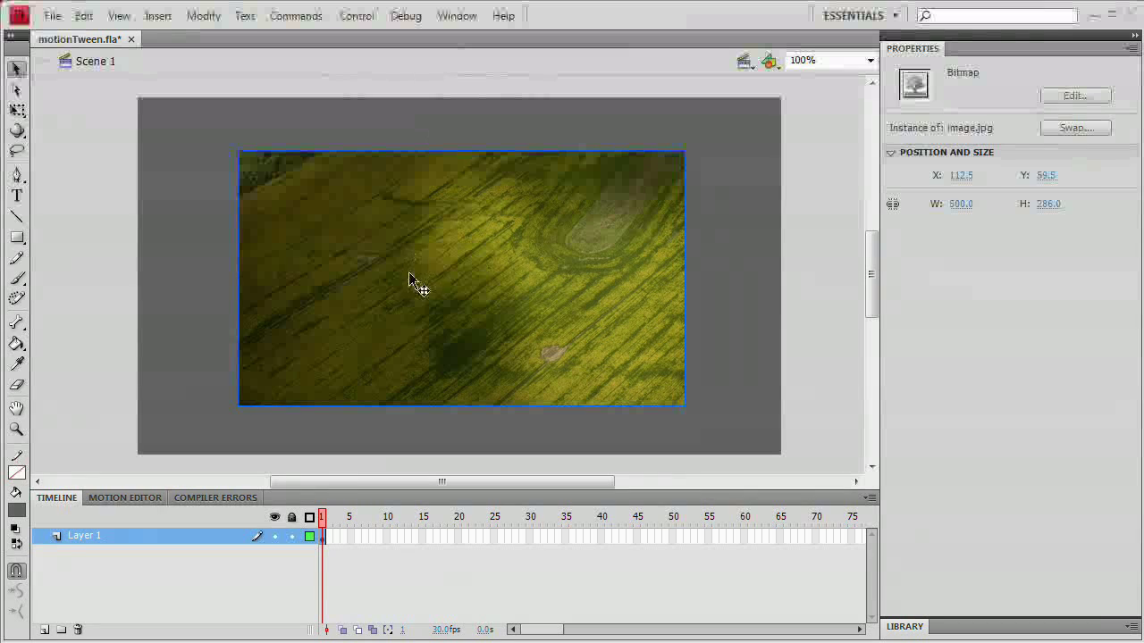
Convert the photo to a Movie Clip symbol named 'mcImg'.
click(204, 15)
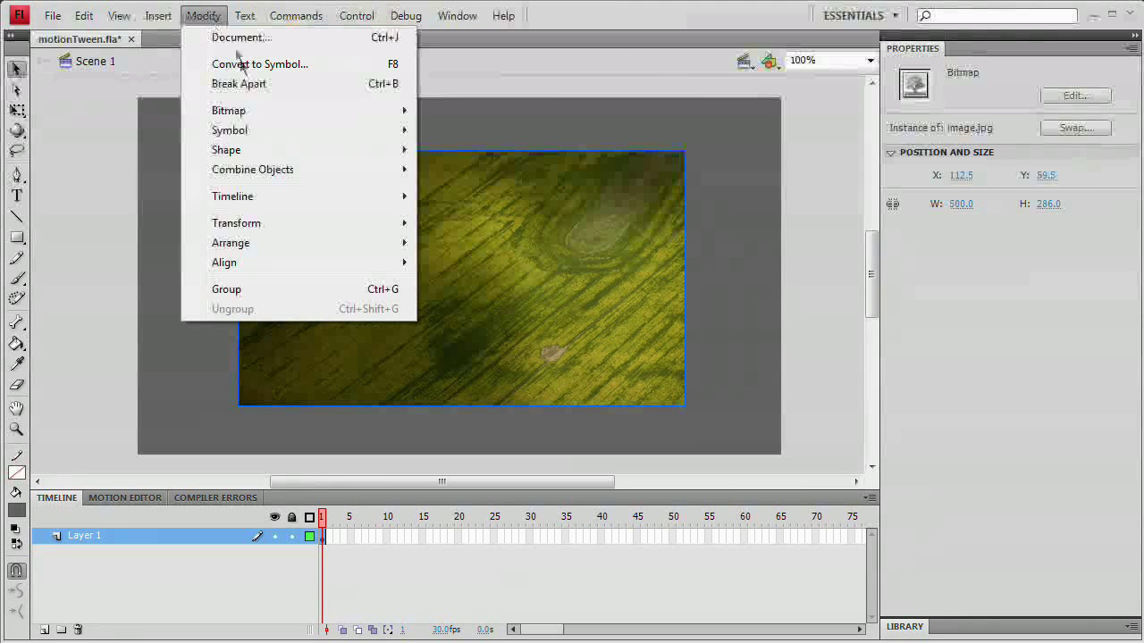
click(260, 63)
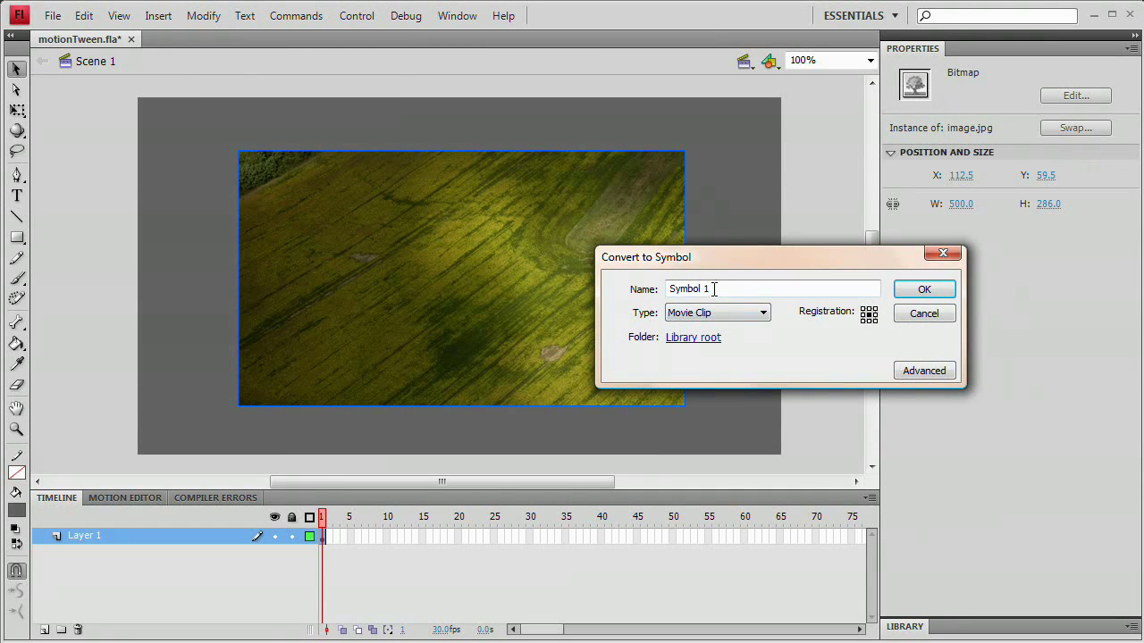
text(mcImg)
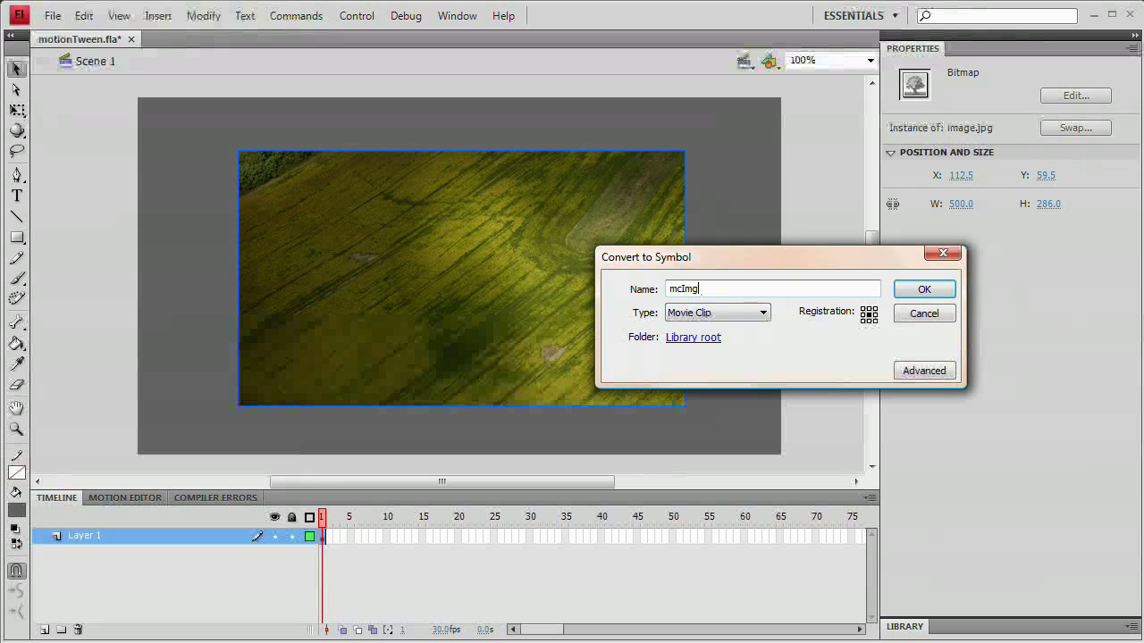
click(923, 288)
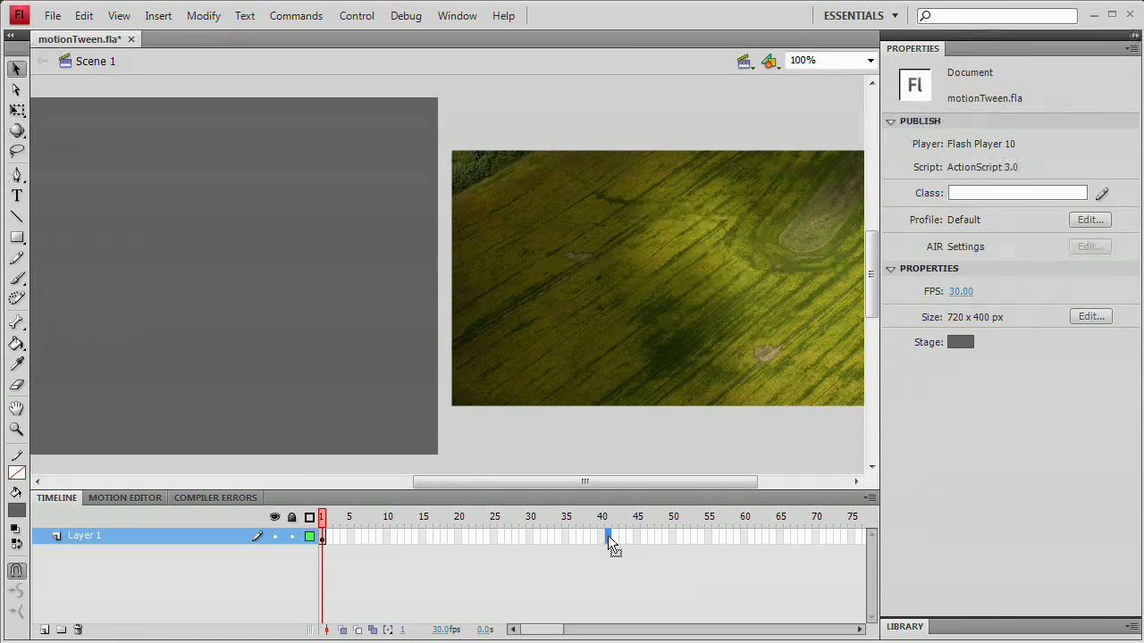
Convert frame 40 of Layer 1 to a keyframe.
right_click(609, 539)
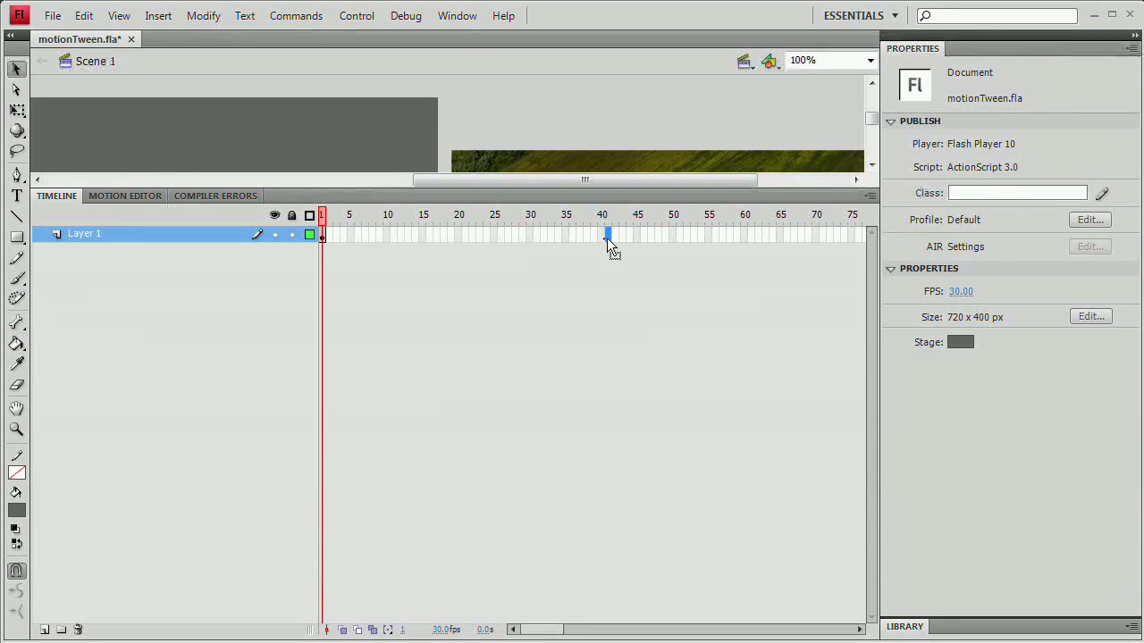
right_click(607, 237)
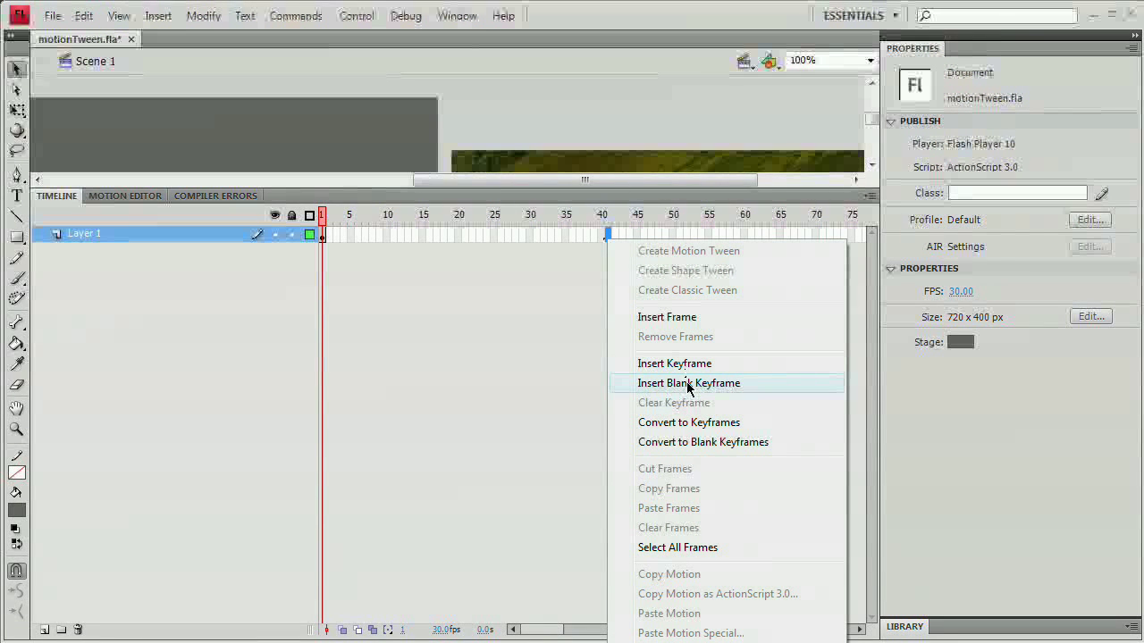
mouse_move(688, 427)
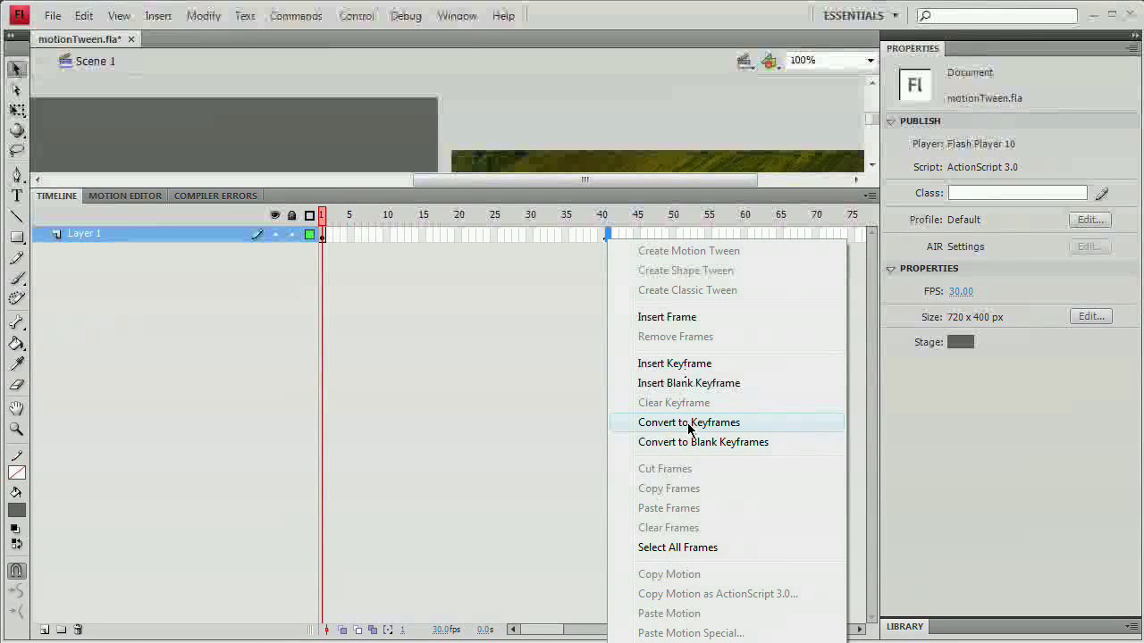
click(689, 422)
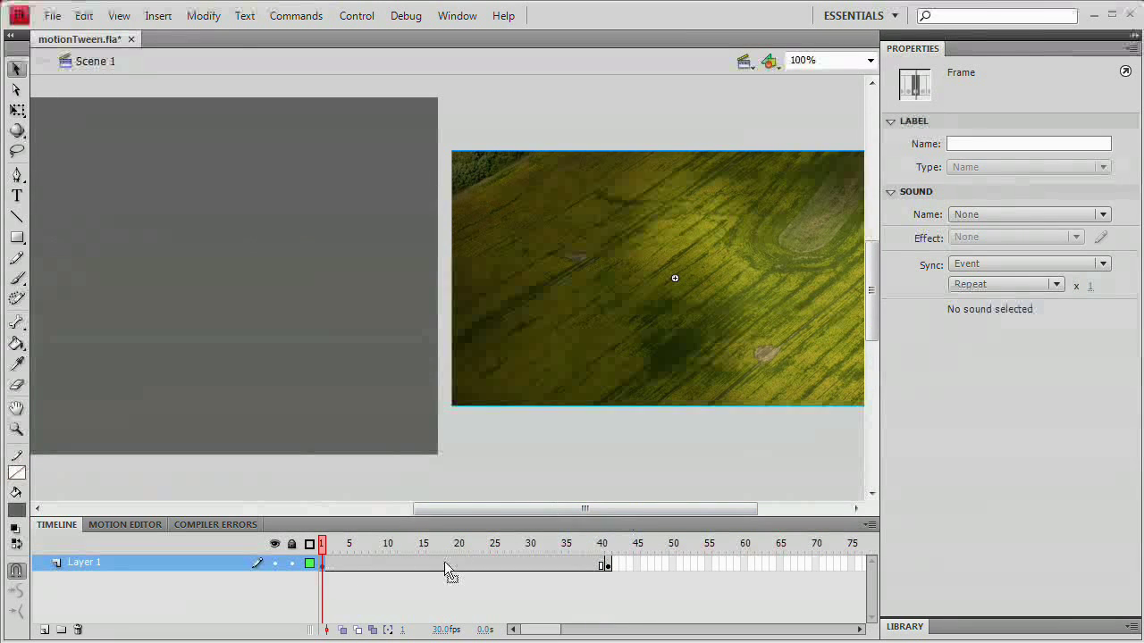
Create a motion tween across frames 1–40 on Layer 1.
click(444, 544)
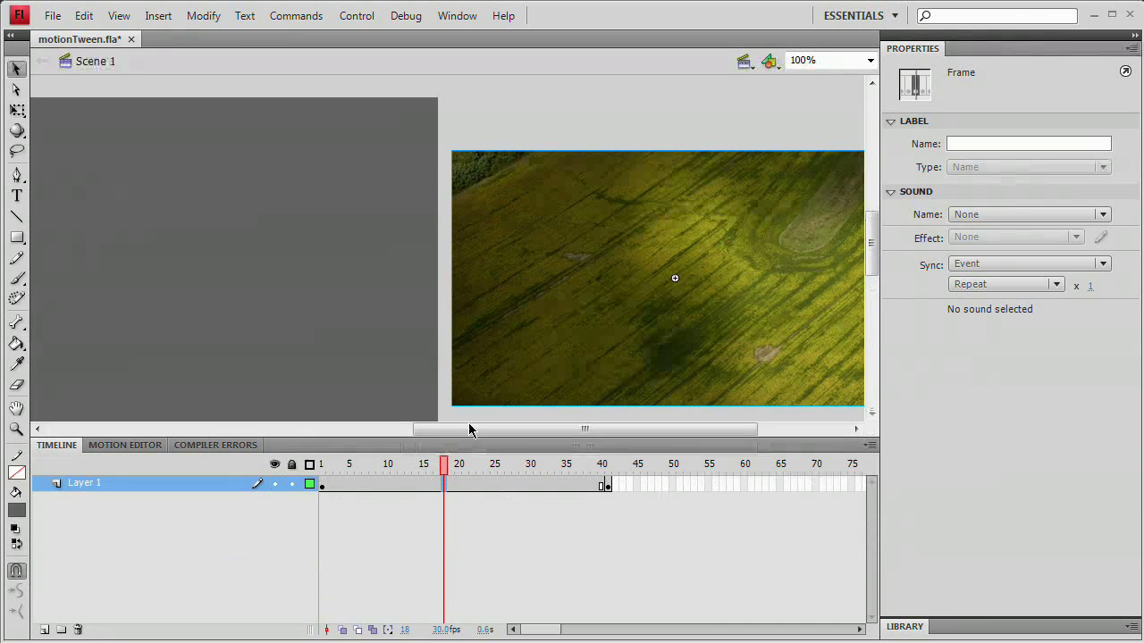
right_click(465, 470)
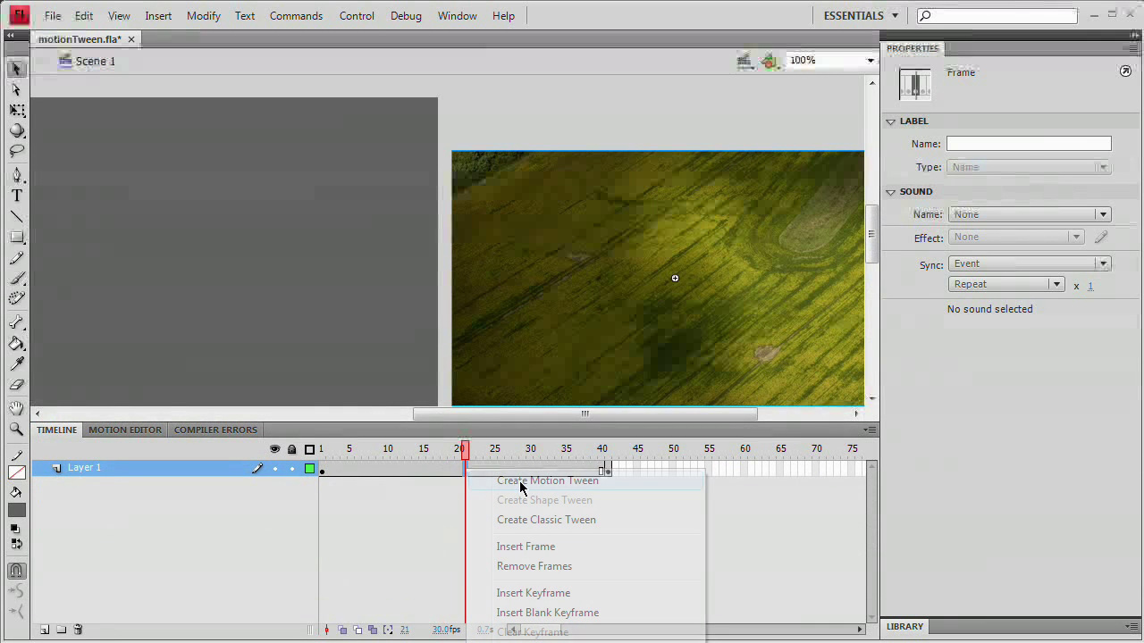
click(546, 480)
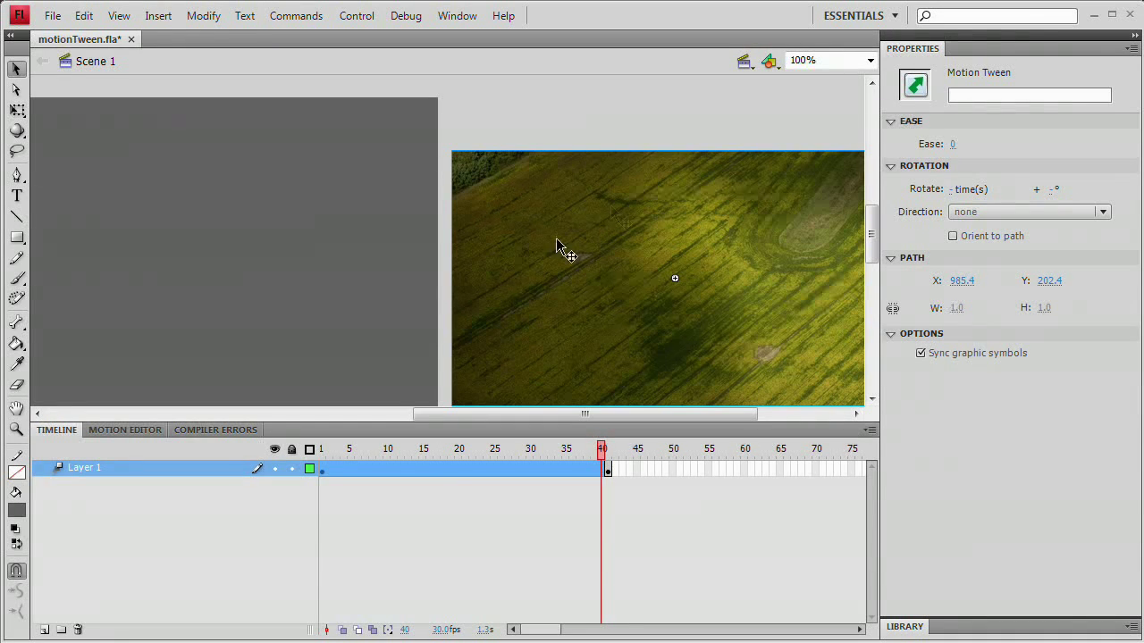
mouse_move(623, 284)
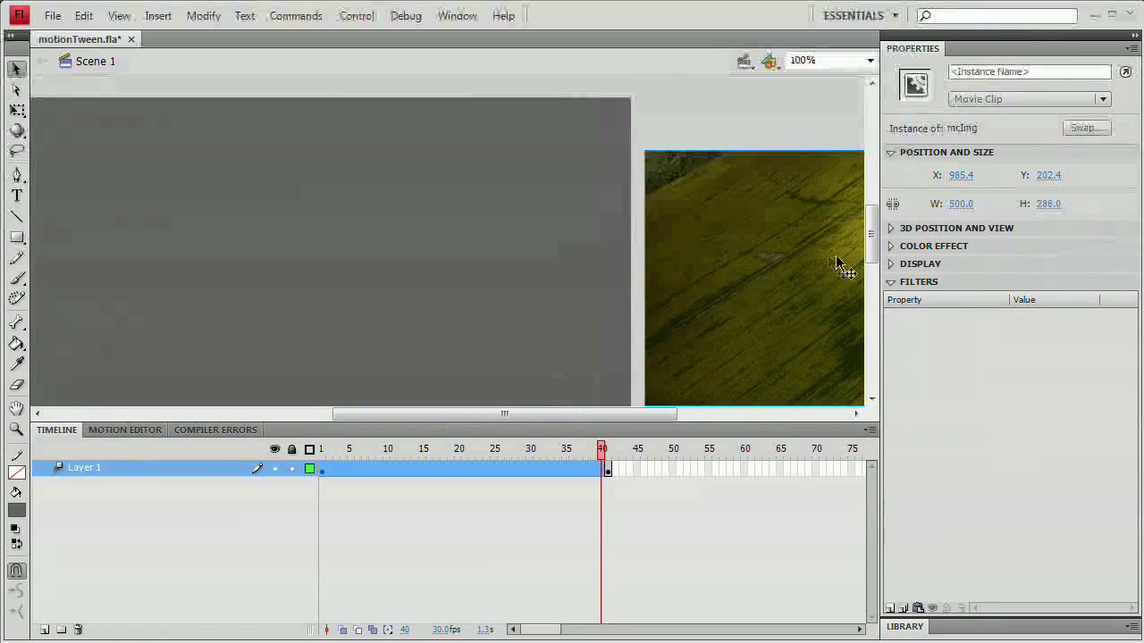
At frame 40, drag the photo onto the stage, then close the test preview.
drag(840, 268, 407, 290)
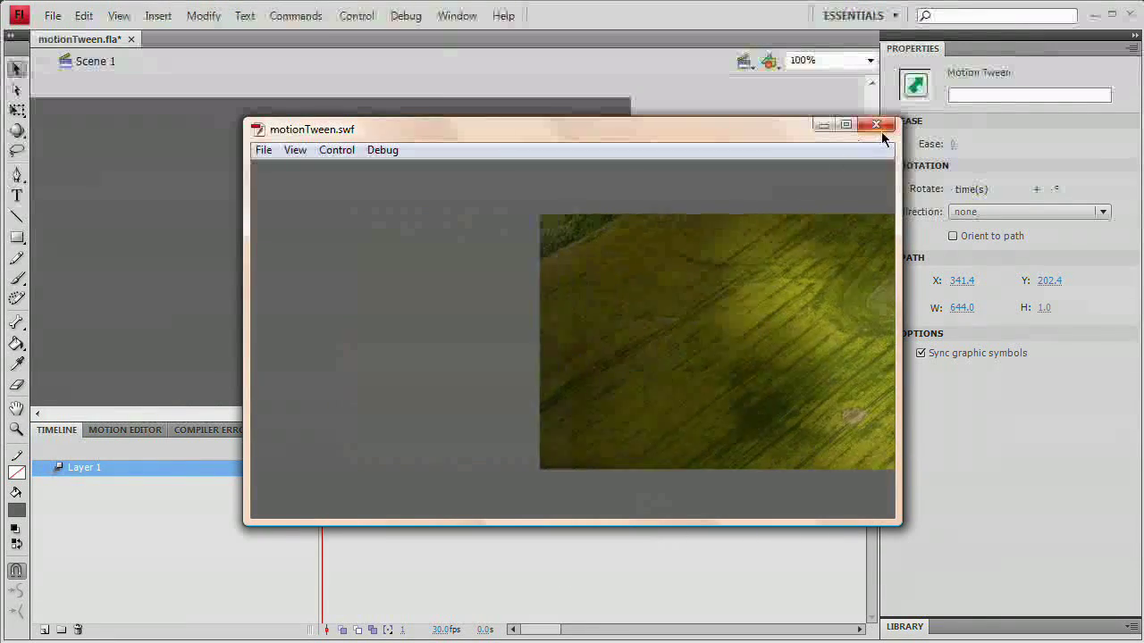
click(877, 124)
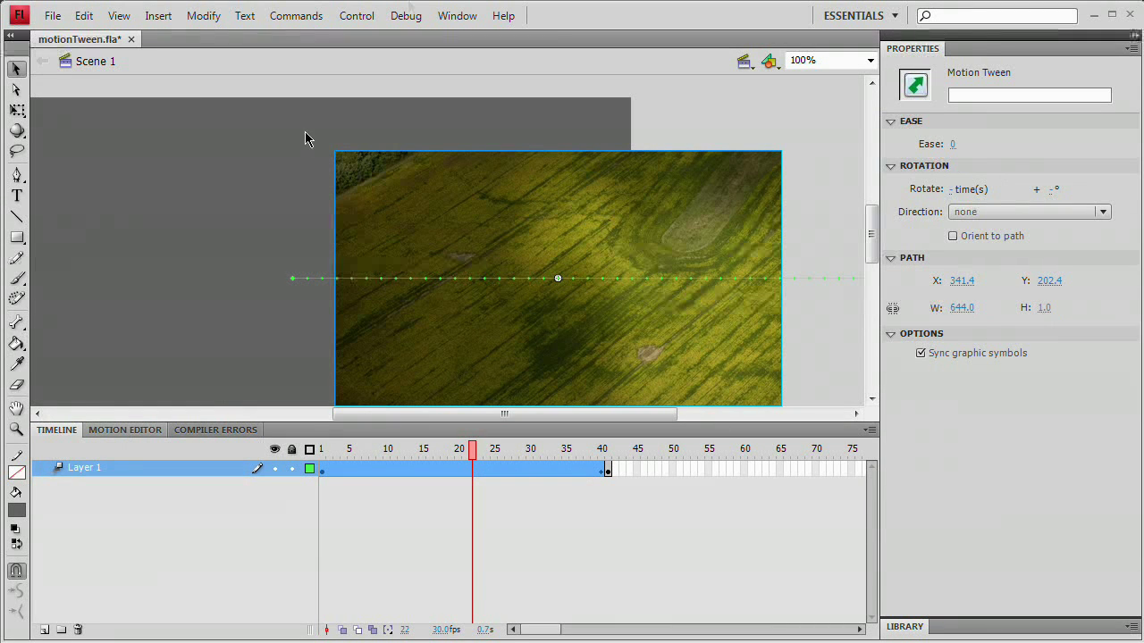
Show the Motion Editor with the tween's position, transform and easing curves.
click(457, 15)
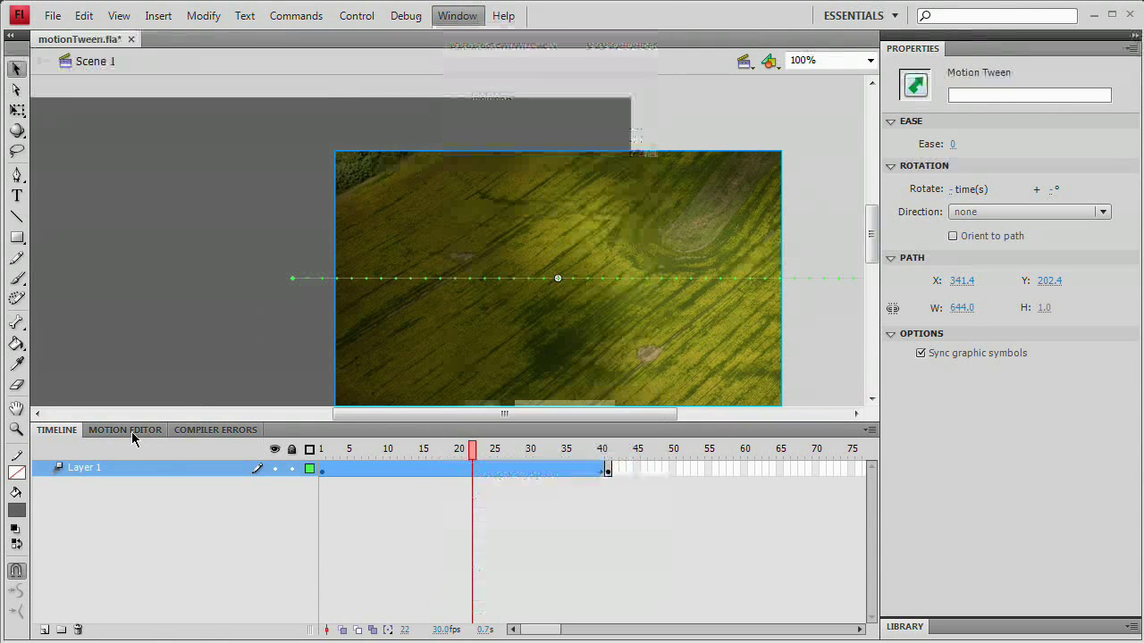
click(125, 430)
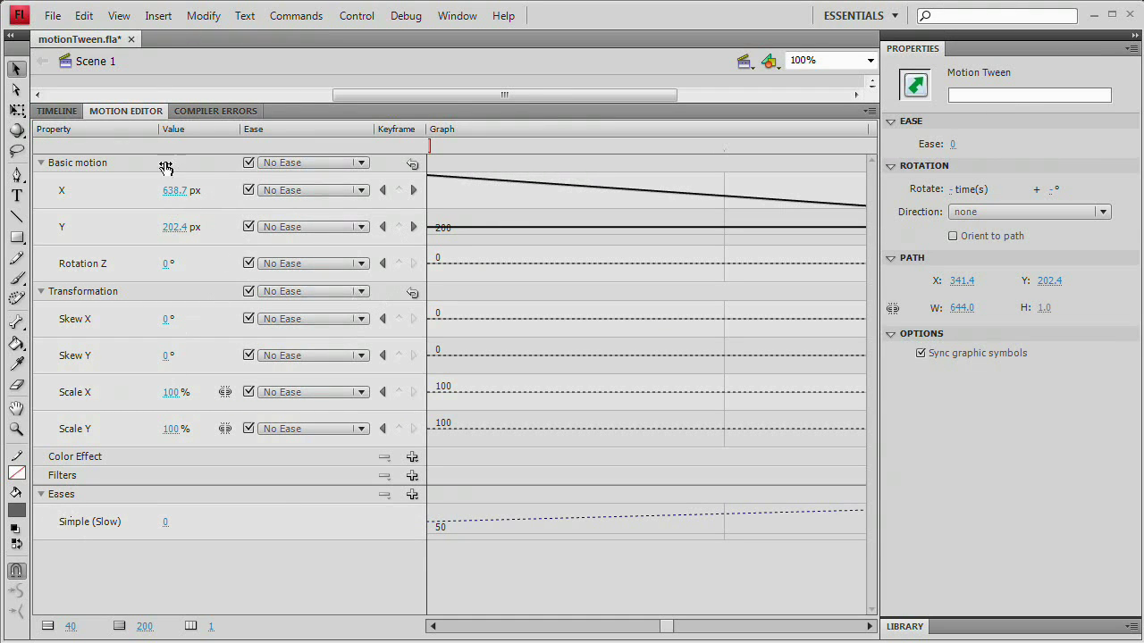
mouse_move(143, 266)
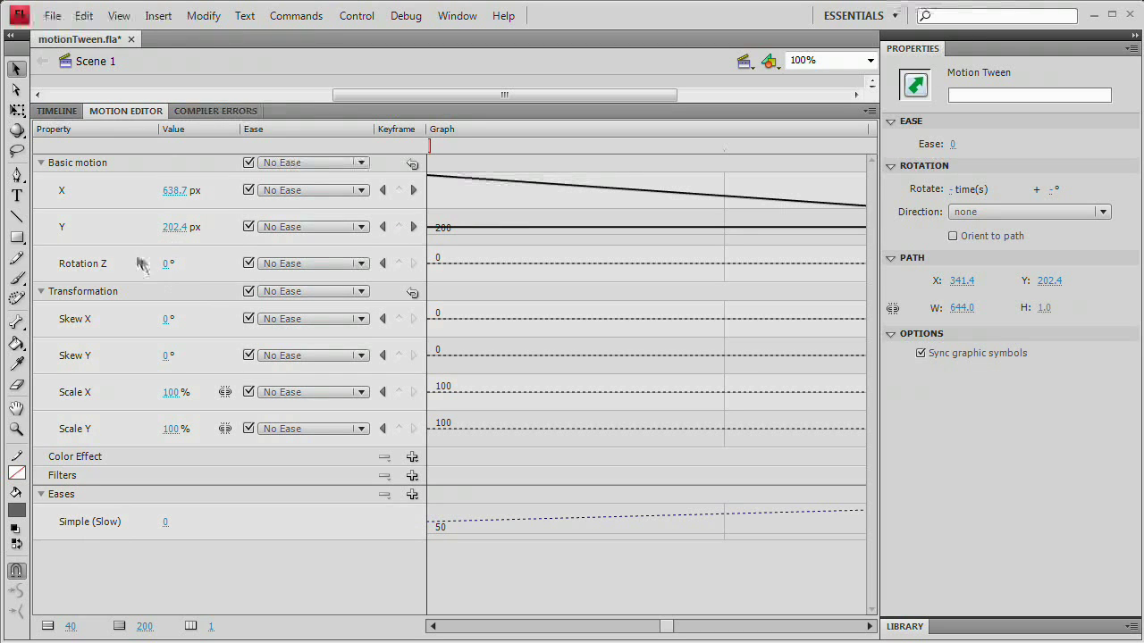
mouse_move(219, 284)
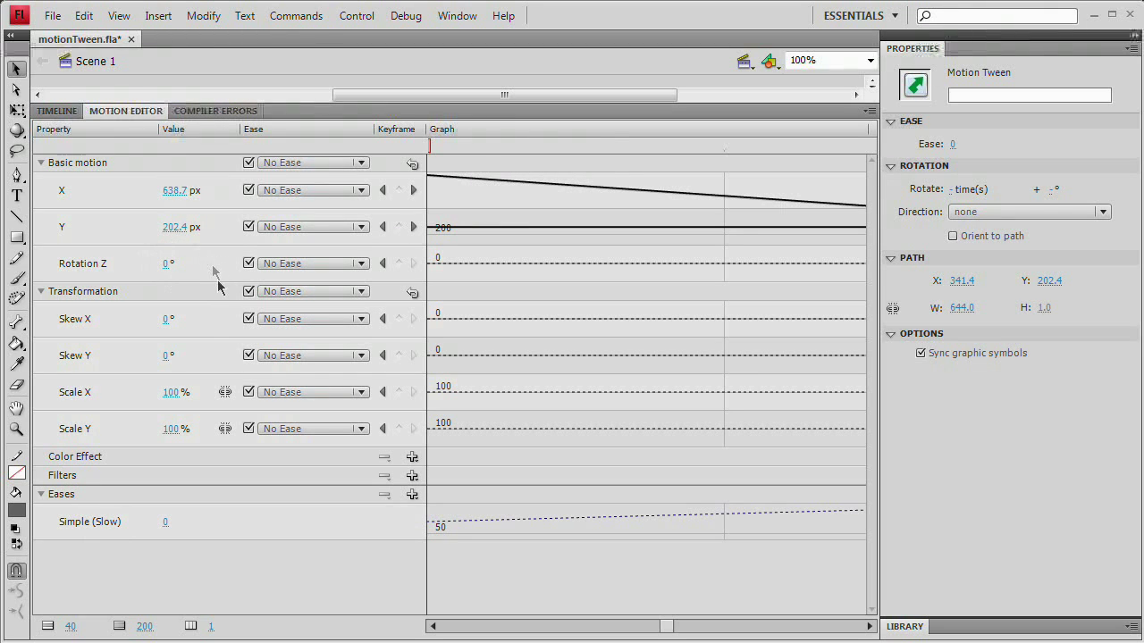
mouse_move(453, 465)
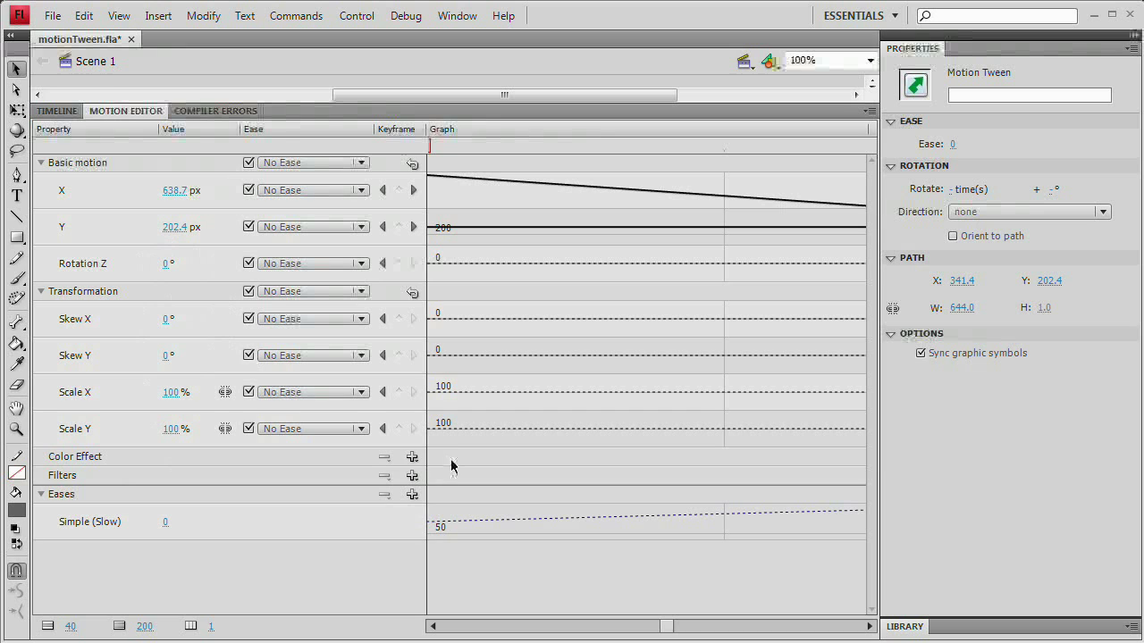
mouse_move(178, 301)
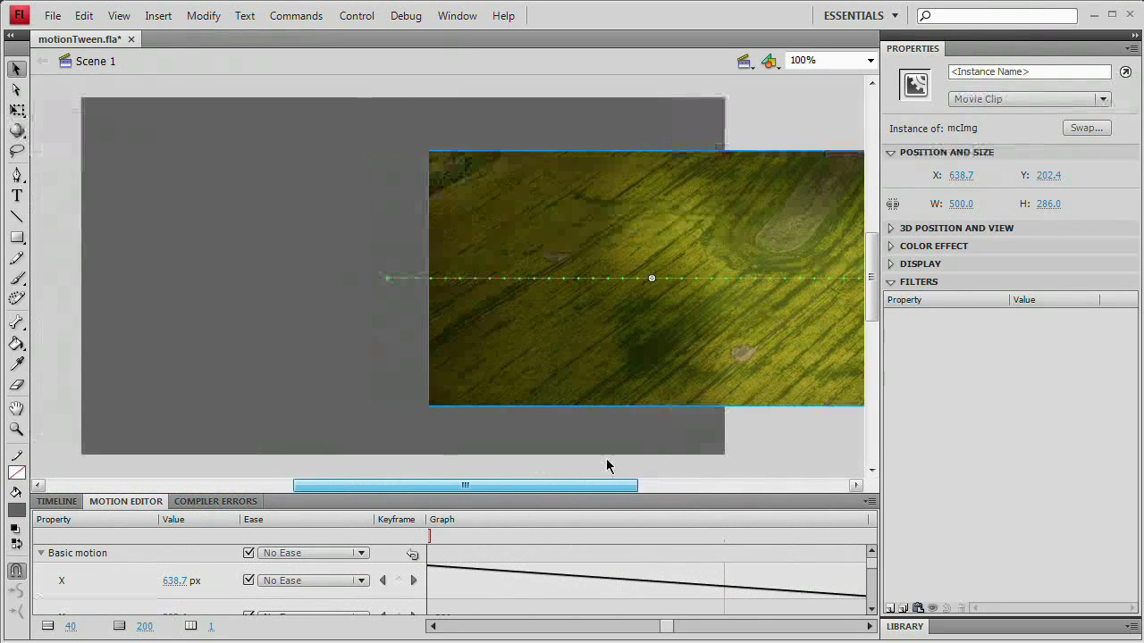
Switch back to the Timeline and select frame 40 to see the photo's end position.
click(56, 501)
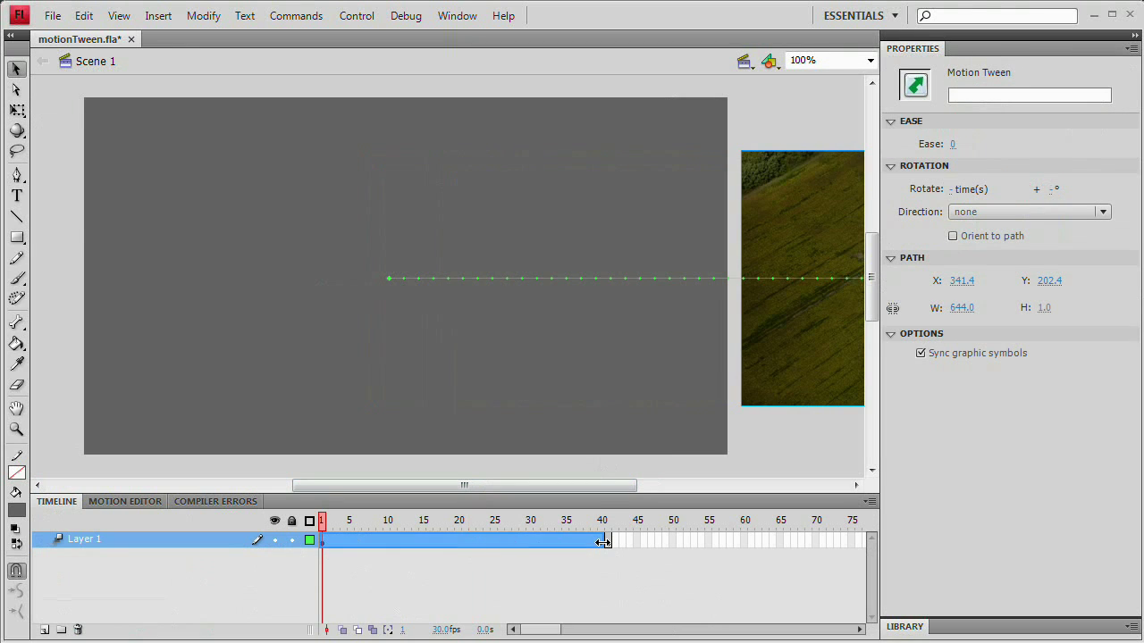
click(601, 520)
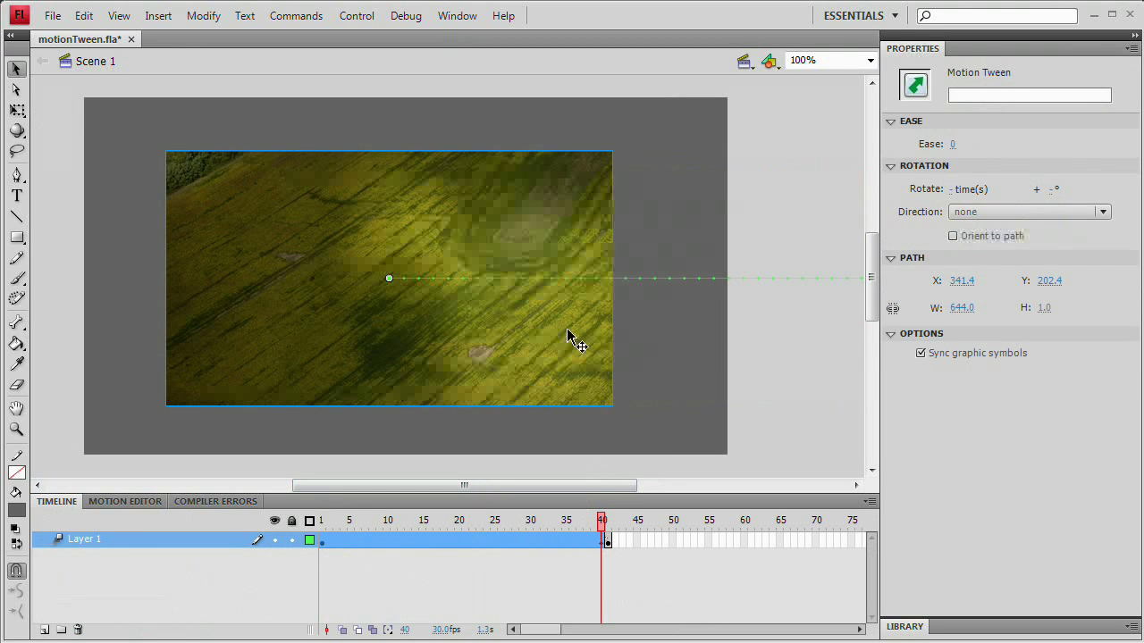